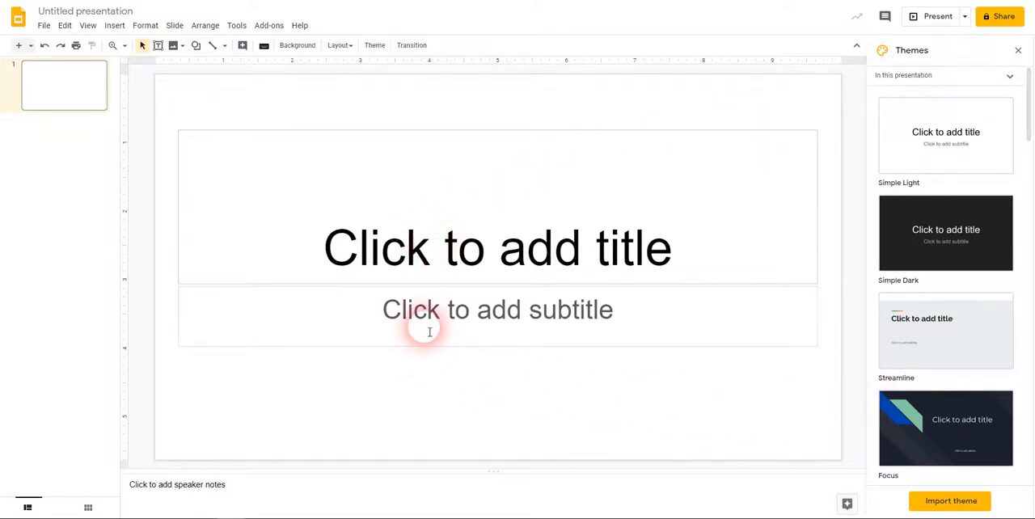
pyautogui.moveTo(731, 385)
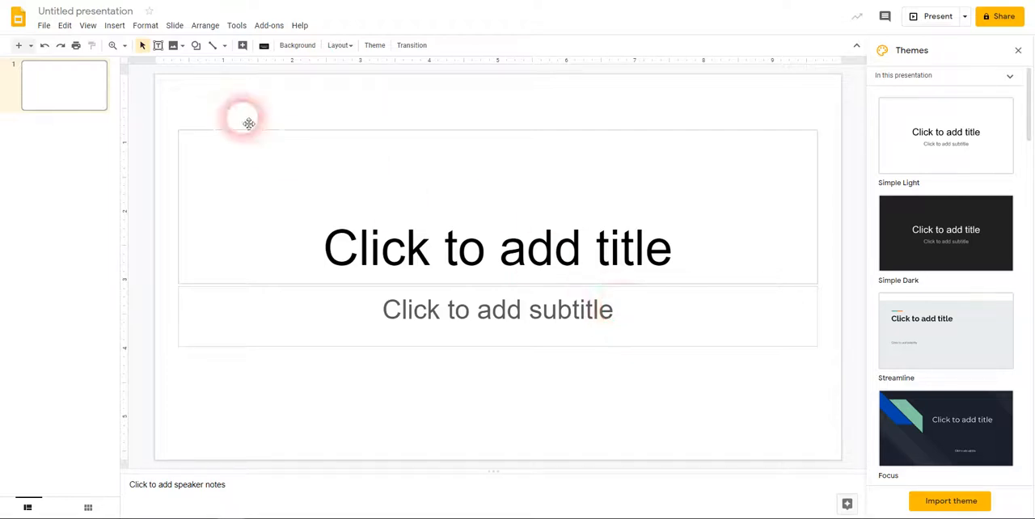
# Step: Reach Page setup and choose a Custom page size
pyautogui.click(44, 25)
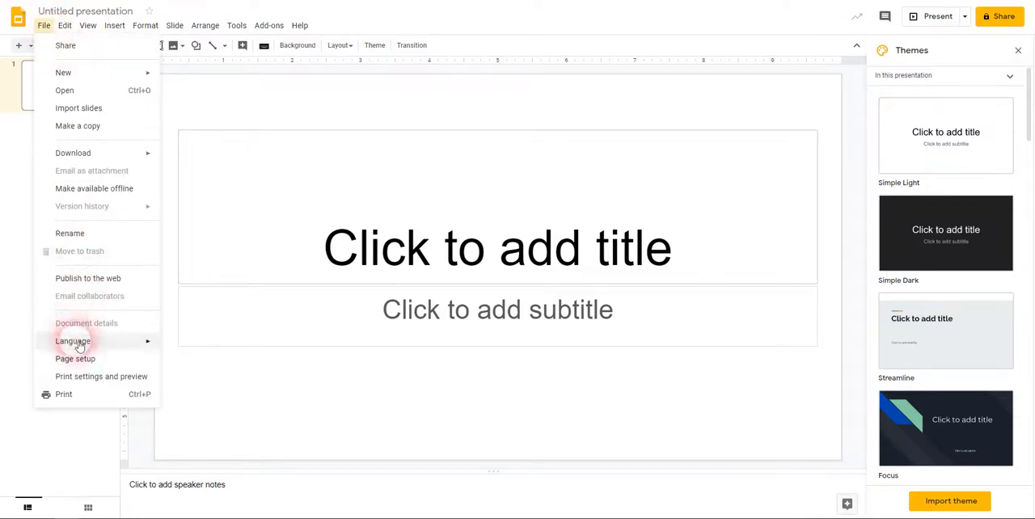
pyautogui.click(75, 359)
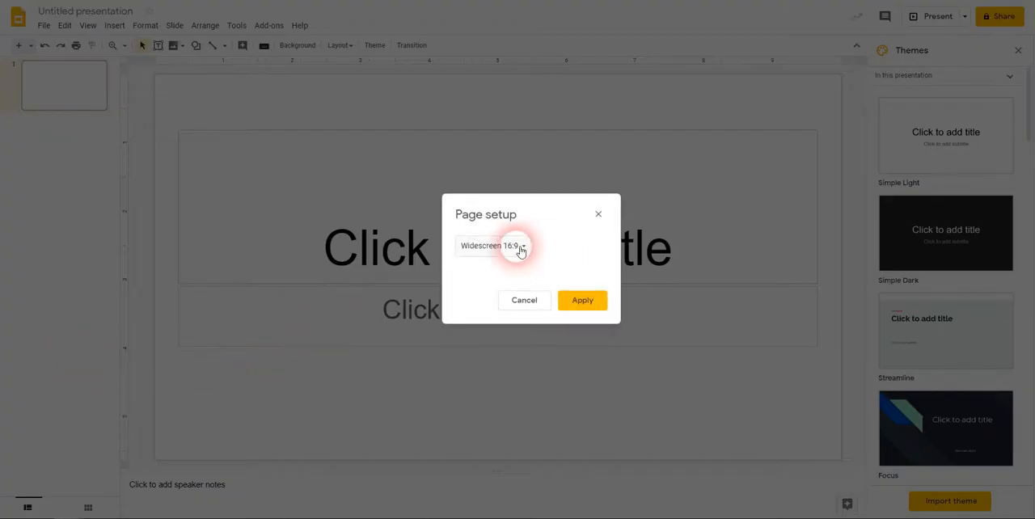
pyautogui.click(493, 246)
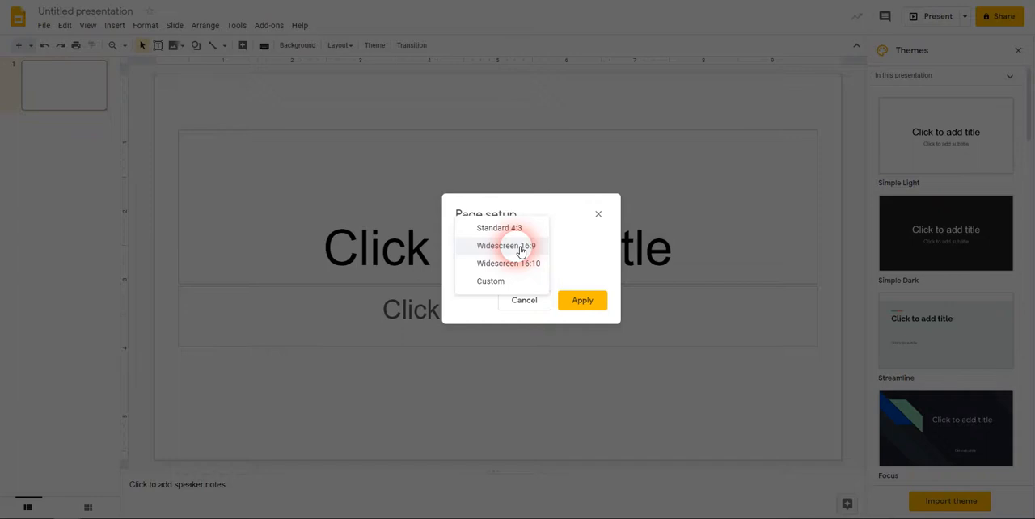
pyautogui.moveTo(508, 264)
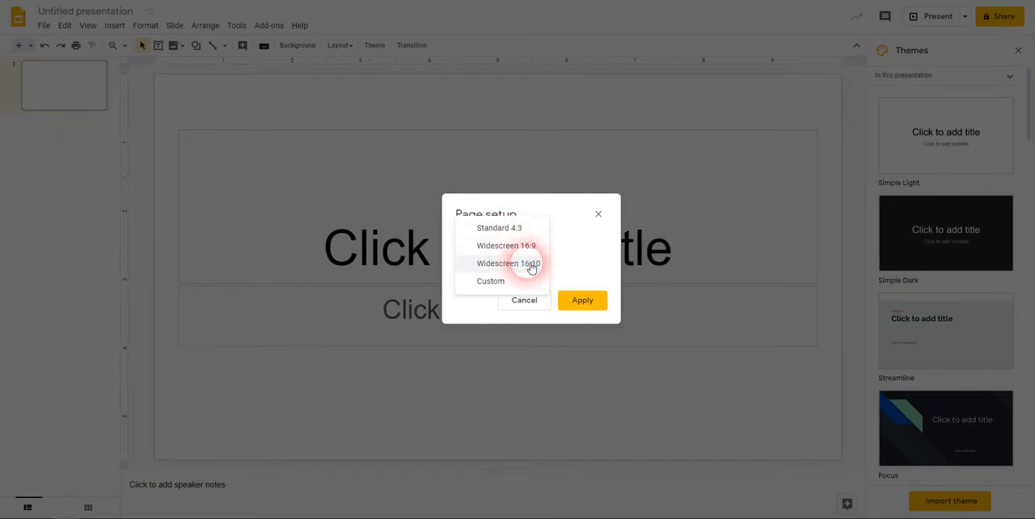
pyautogui.moveTo(491, 281)
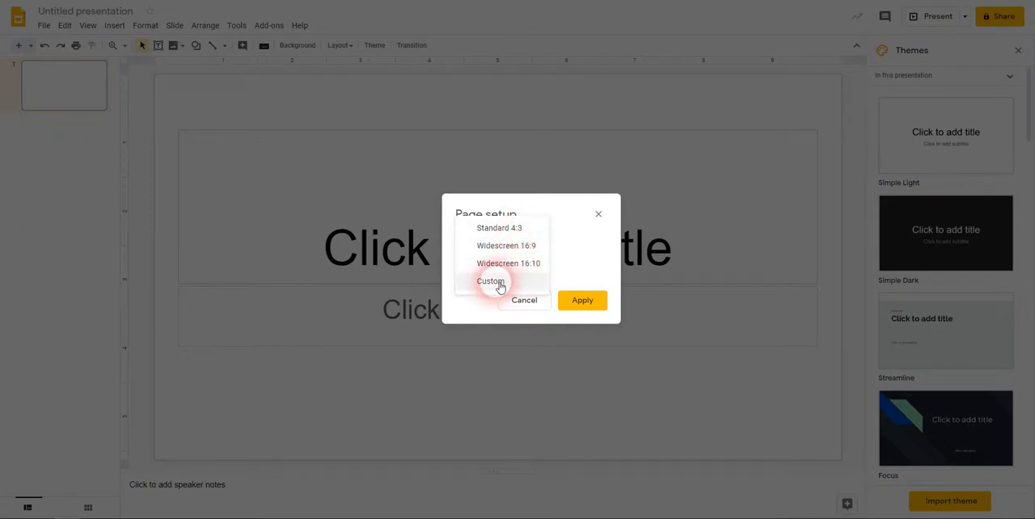
pyautogui.click(490, 281)
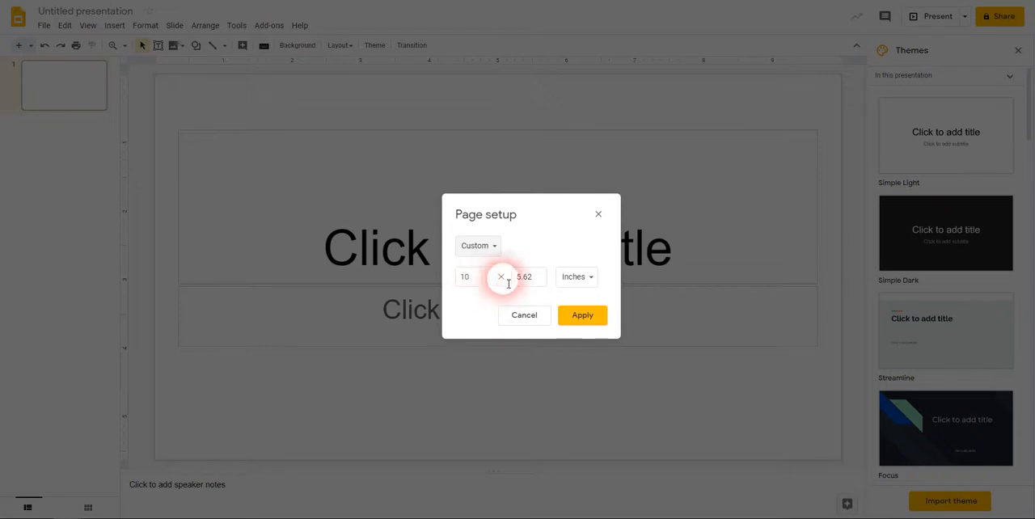
# Step: Set the page to 21 by 29.7 centimetres and apply it
pyautogui.click(575, 277)
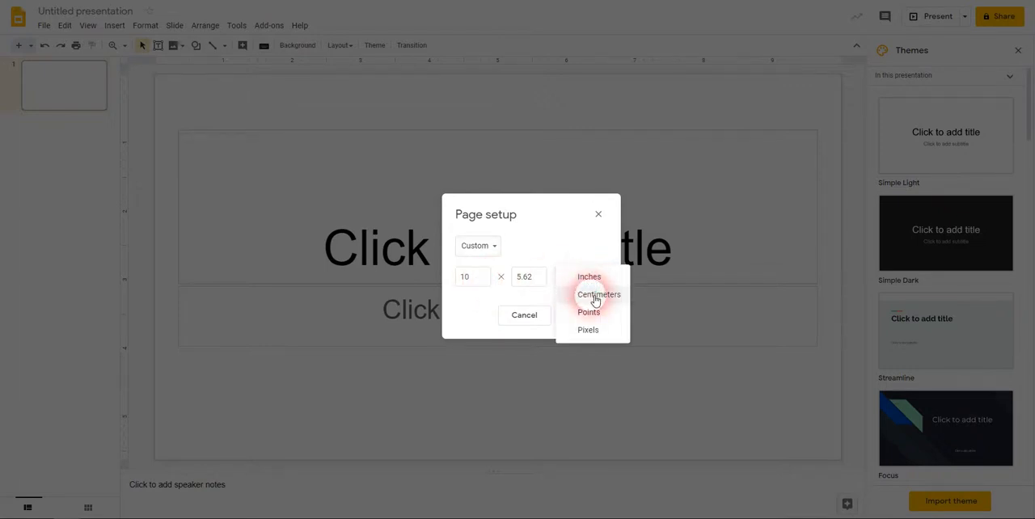
pyautogui.click(599, 295)
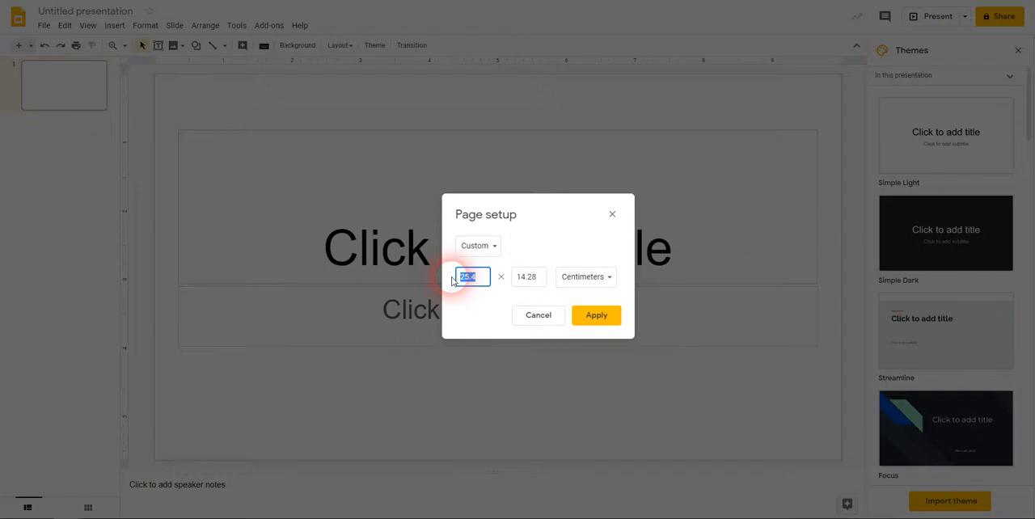
pyautogui.write('21')
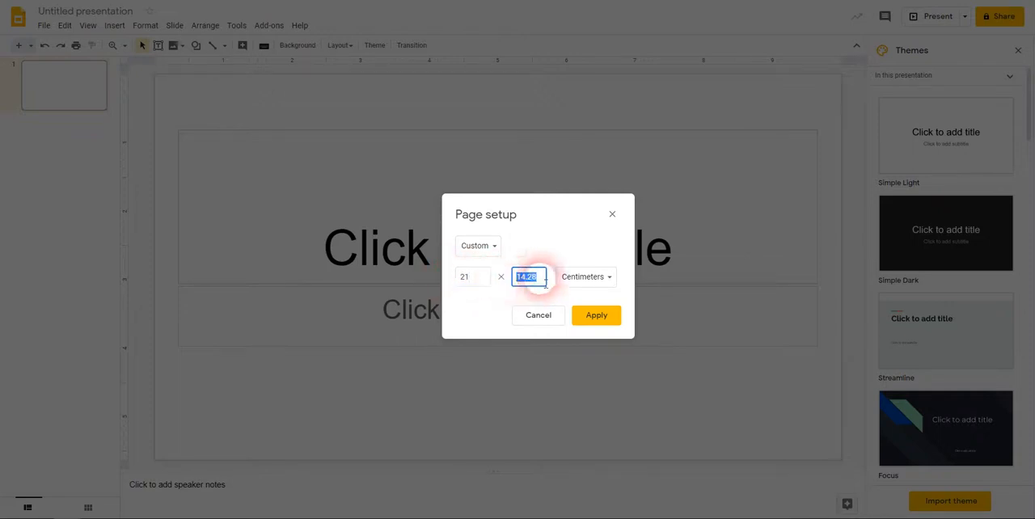
pyautogui.moveTo(542, 233)
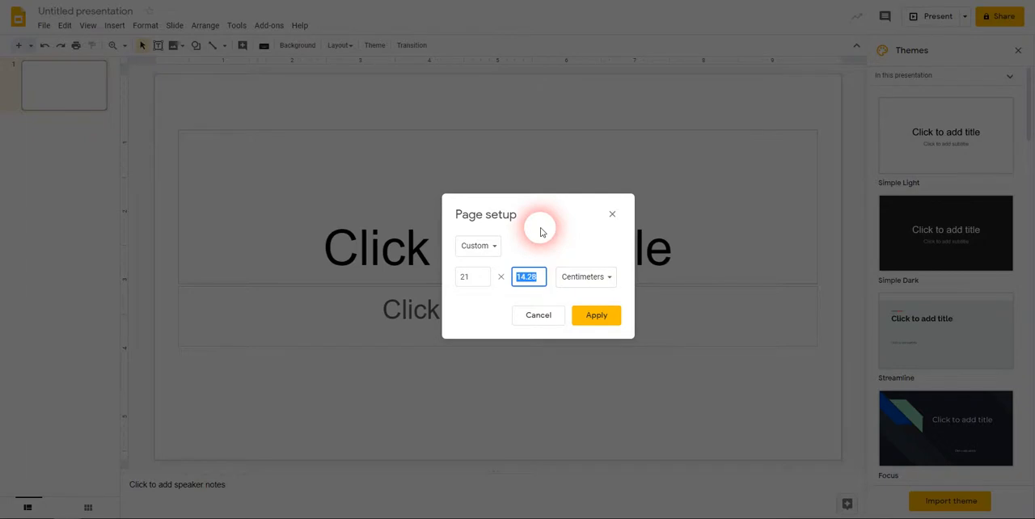
pyautogui.write('29.7')
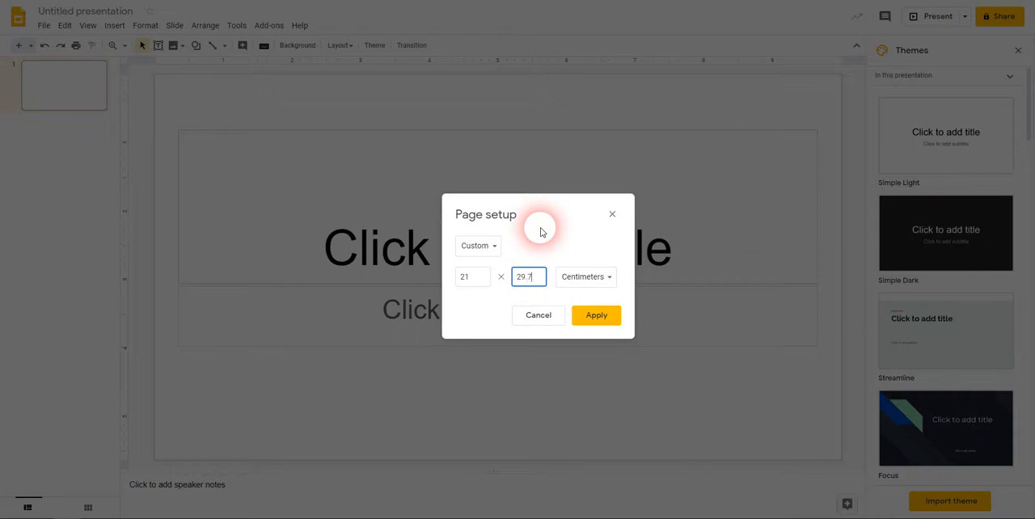
pyautogui.click(595, 314)
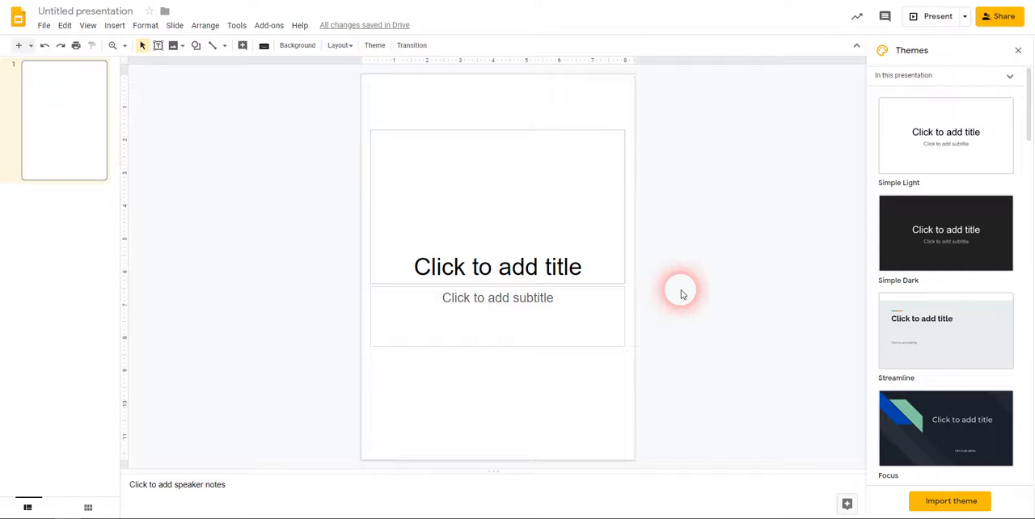
# Step: Use the Title only layout and enter the heading 'Exploring my CAD files'
pyautogui.click(175, 26)
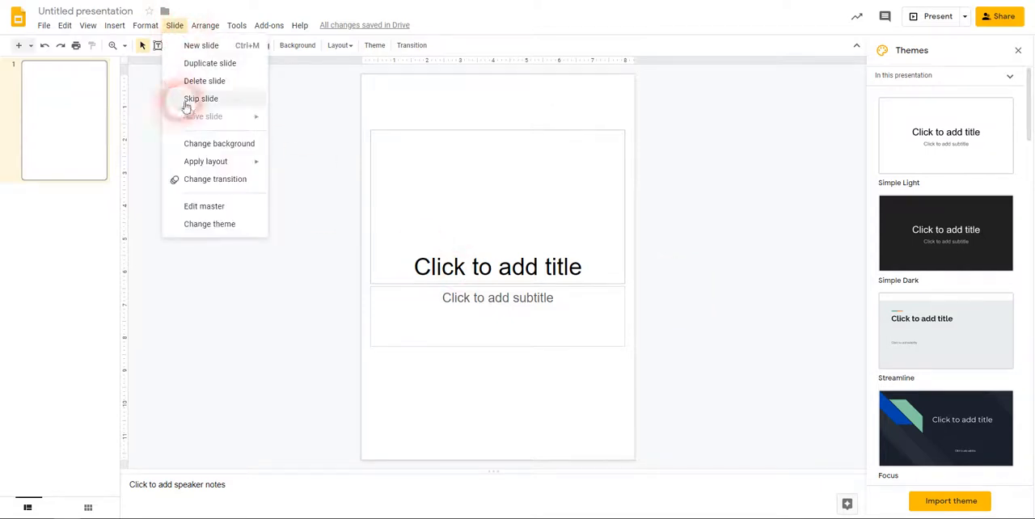
pyautogui.click(205, 162)
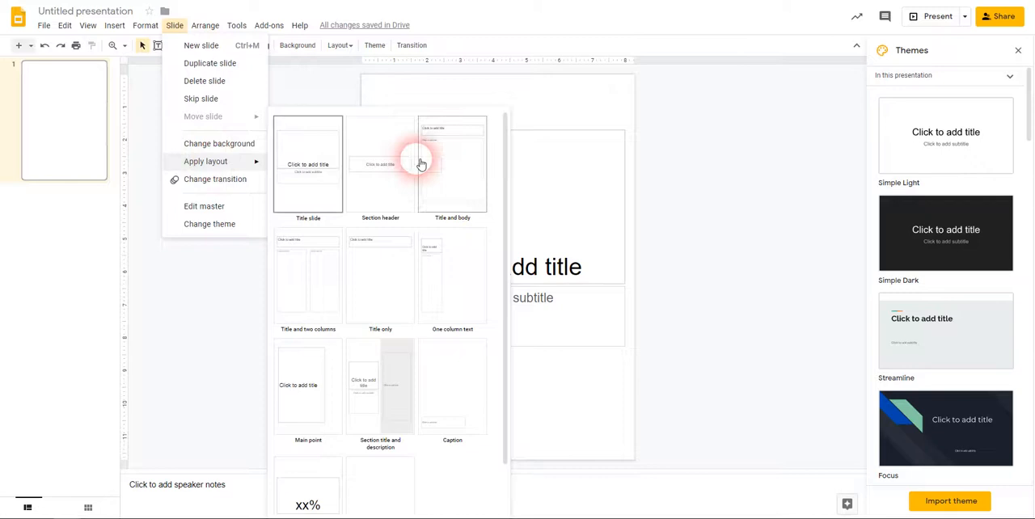
pyautogui.moveTo(446, 165)
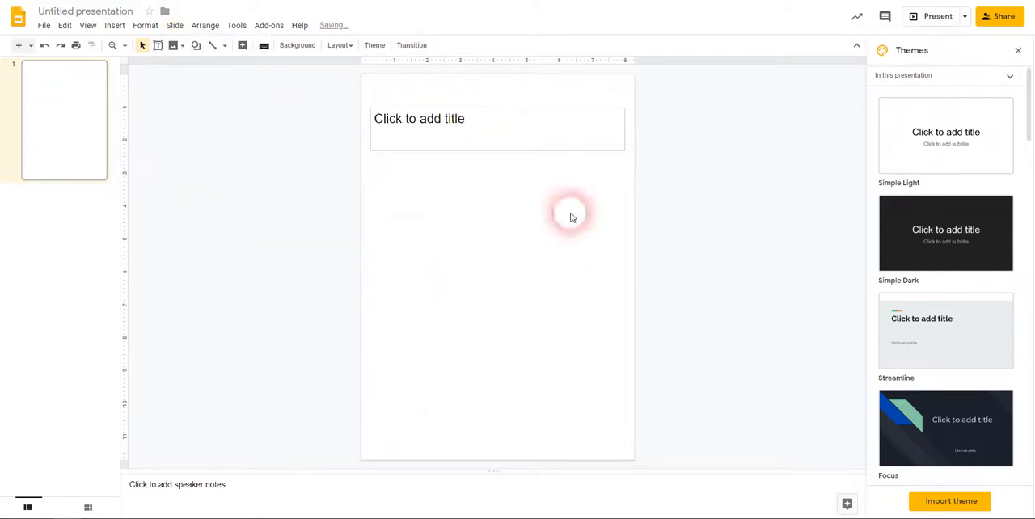
pyautogui.click(498, 130)
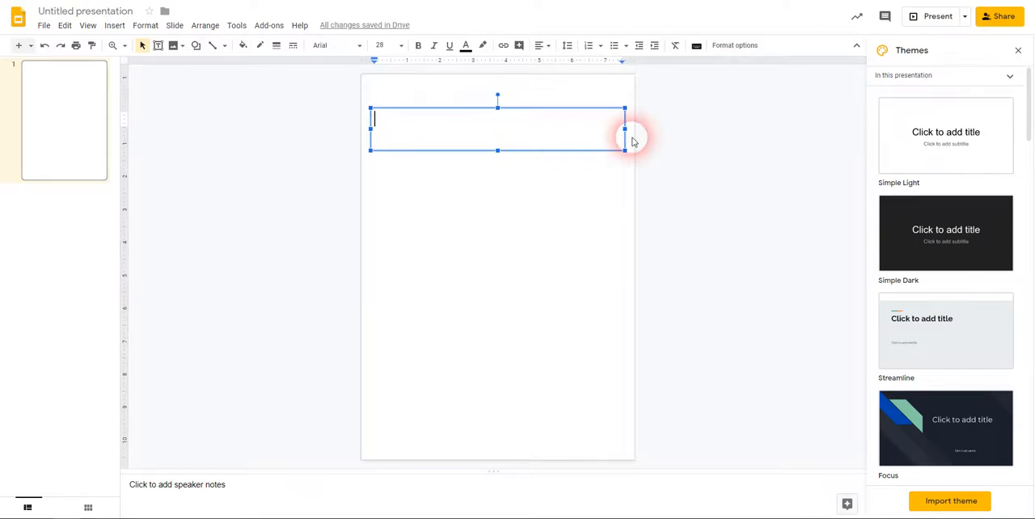
pyautogui.write('Explor')
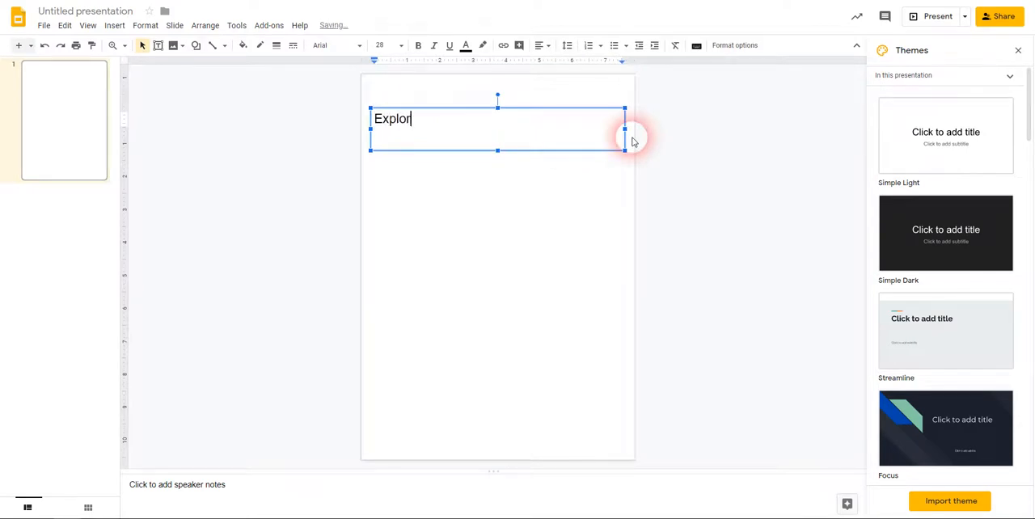
pyautogui.write('ing my C')
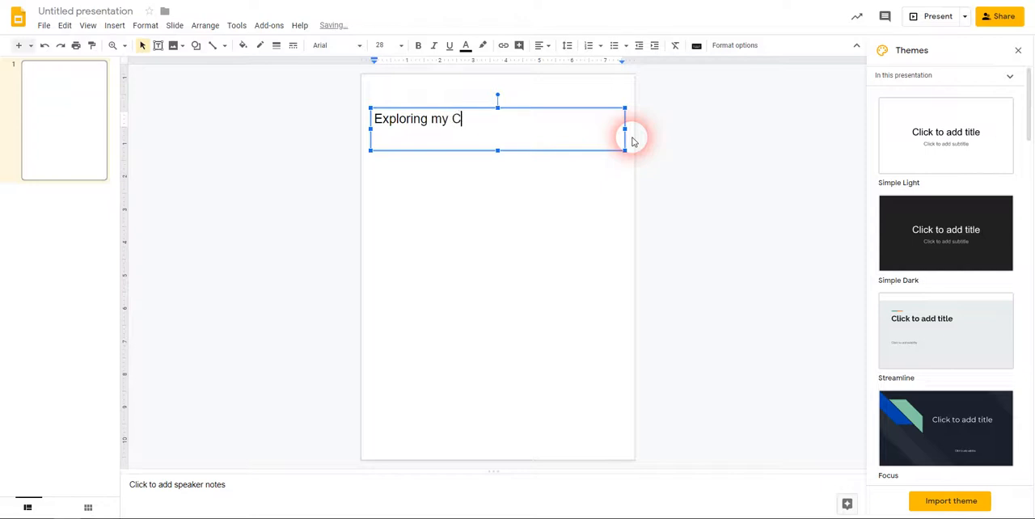
pyautogui.write('AD files')
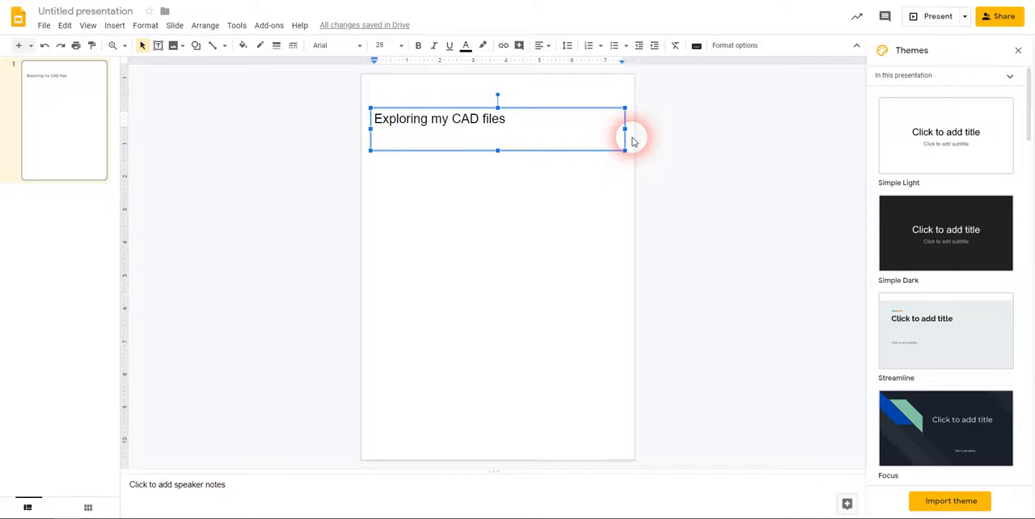
pyautogui.click(566, 230)
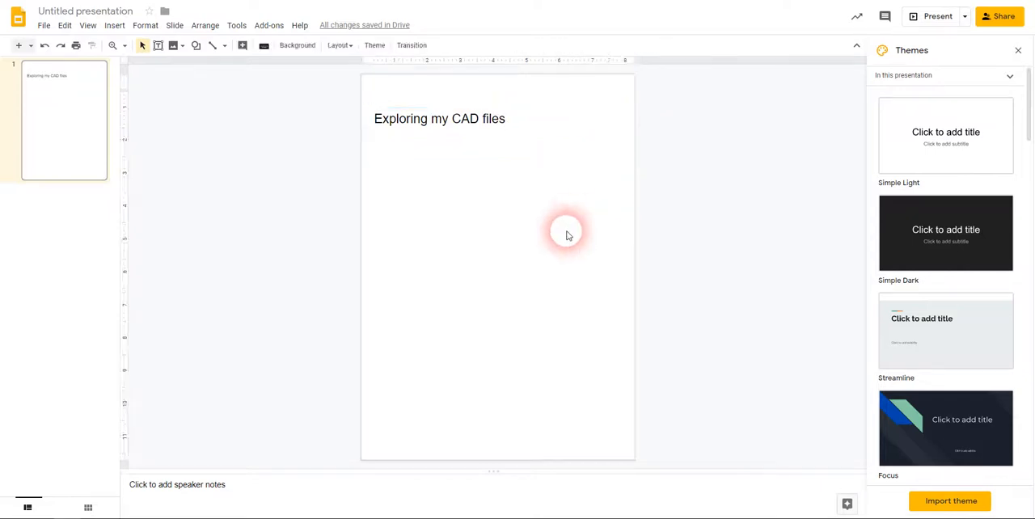
pyautogui.moveTo(549, 168)
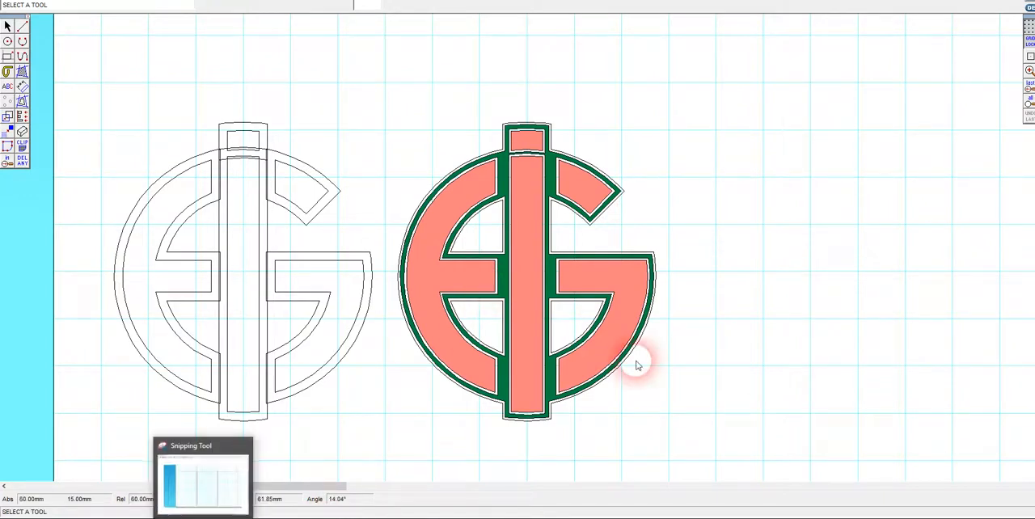
# Step: Launch Snipping Tool, snip the two EG logo drawings and return to the slide
pyautogui.click(6, 511)
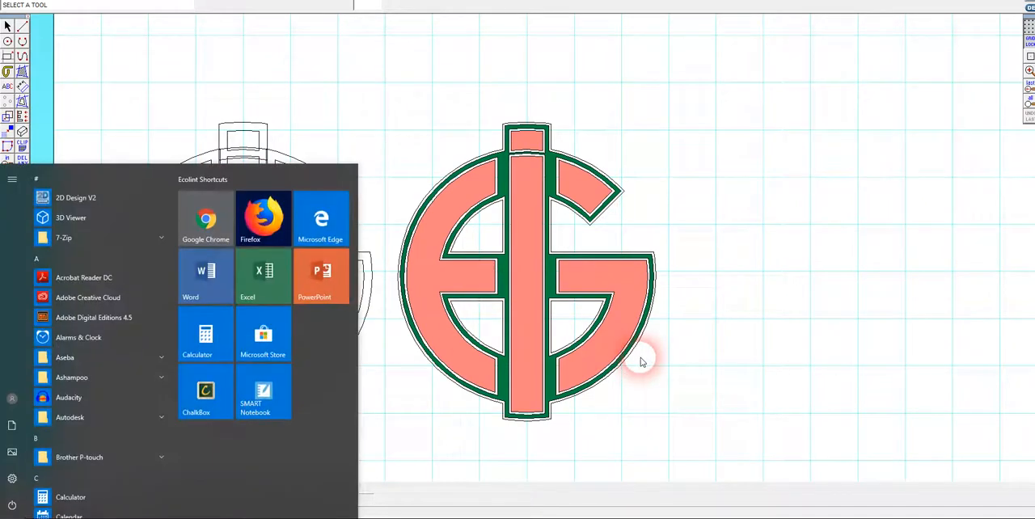
pyautogui.write('sni')
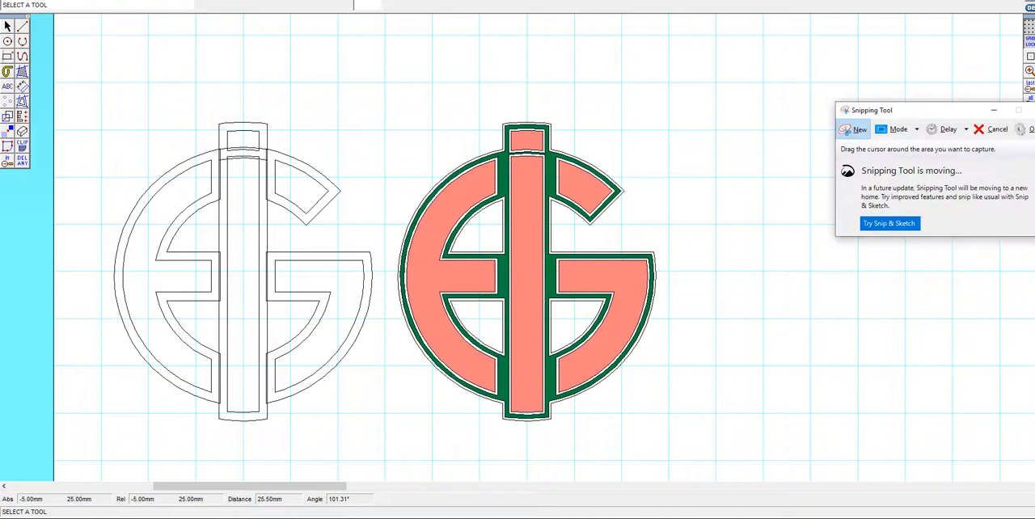
pyautogui.moveTo(930, 110); pyautogui.dragTo(821, 88)
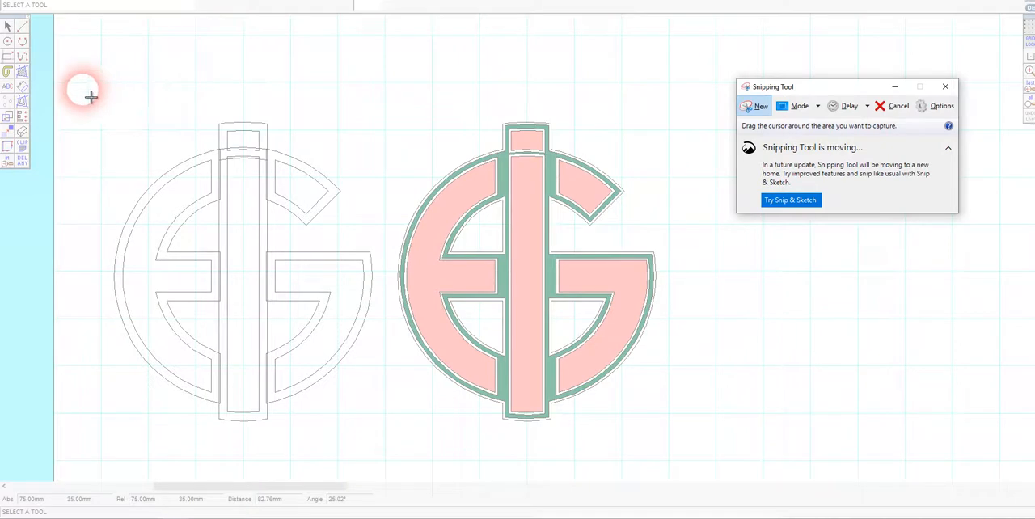
pyautogui.moveTo(197, 149)
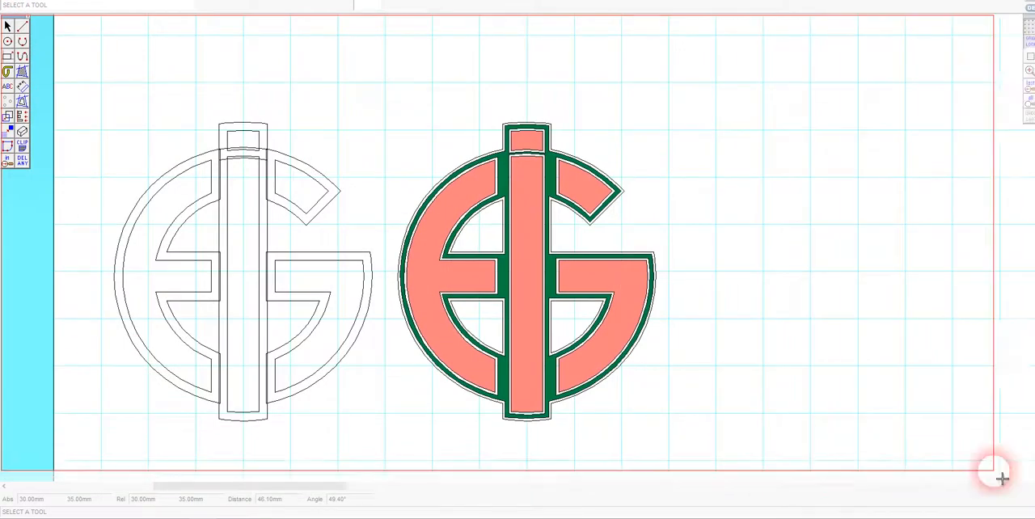
pyautogui.moveTo(995, 473); pyautogui.dragTo(715, 470)
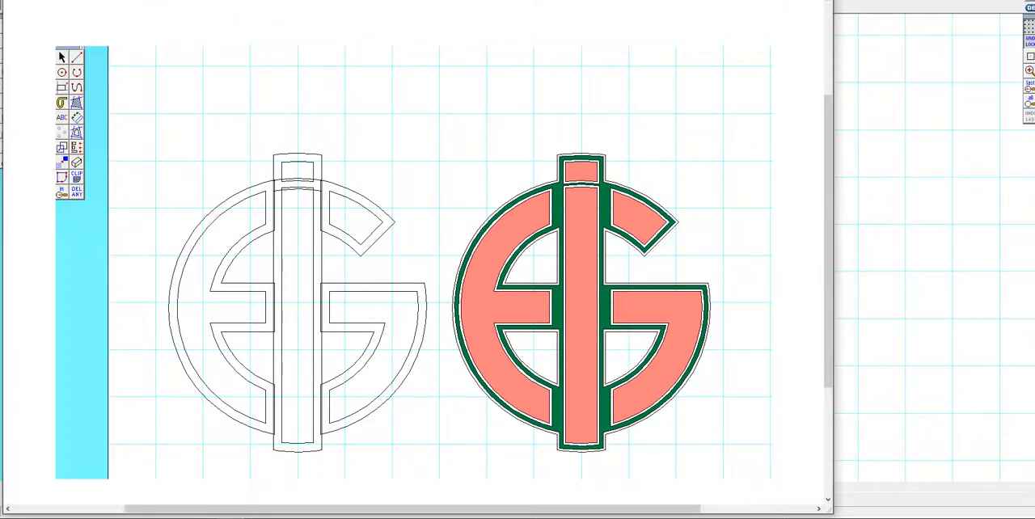
pyautogui.click(307, 110)
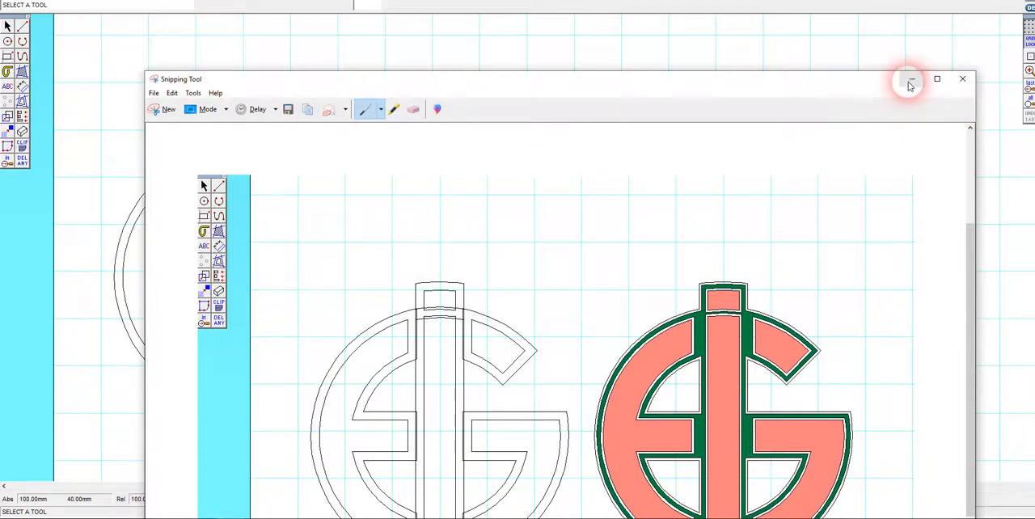
pyautogui.click(909, 80)
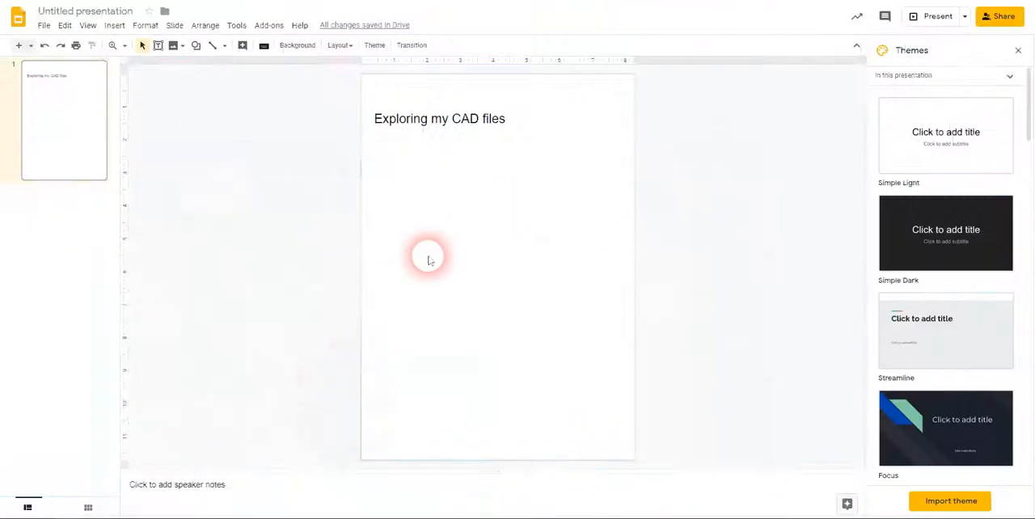
pyautogui.moveTo(323, 201)
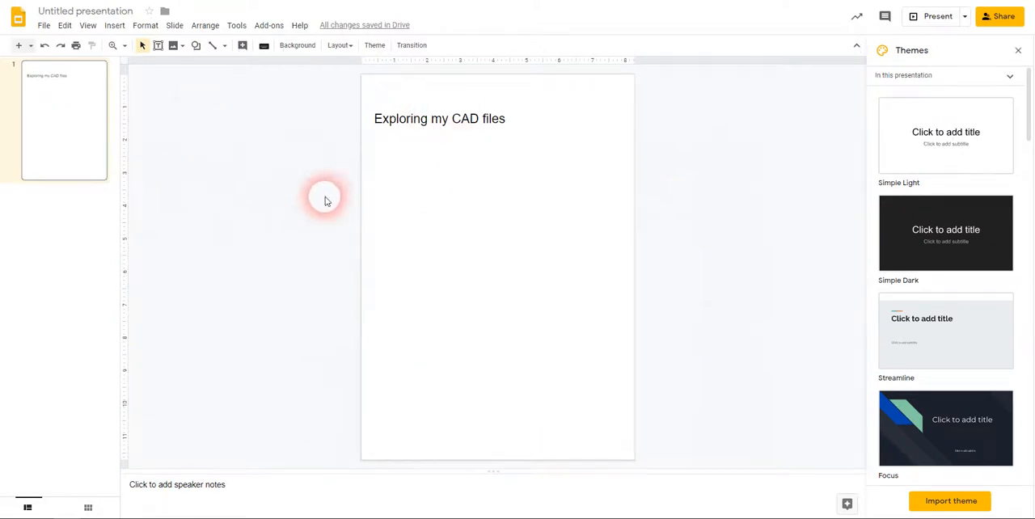
pyautogui.moveTo(74, 40)
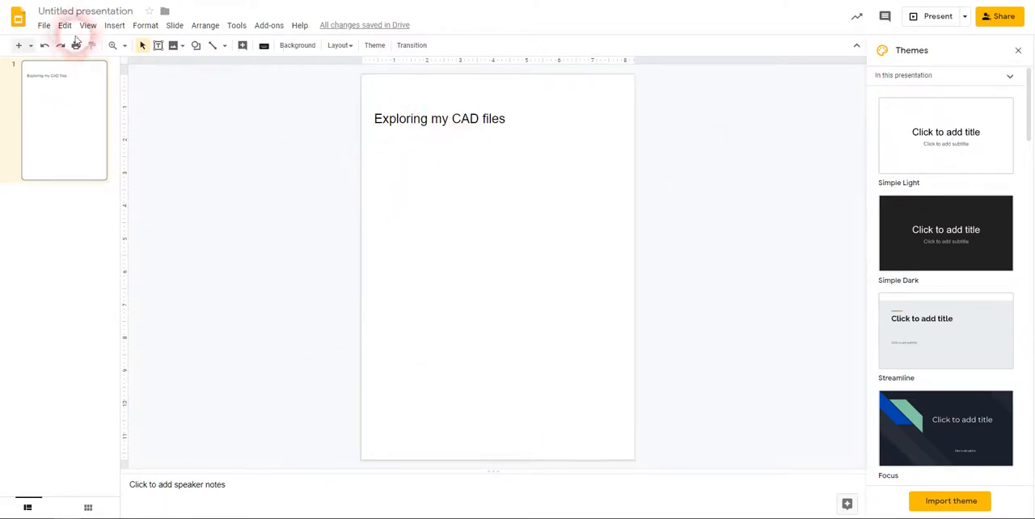
# Step: Paste the CAD snip onto the slide beneath the title and select it
pyautogui.click(64, 26)
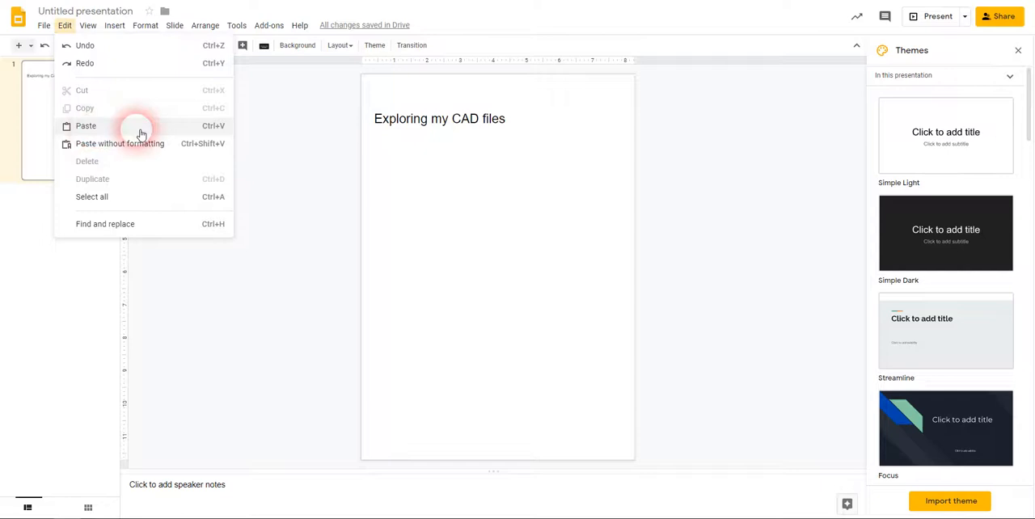
pyautogui.click(84, 126)
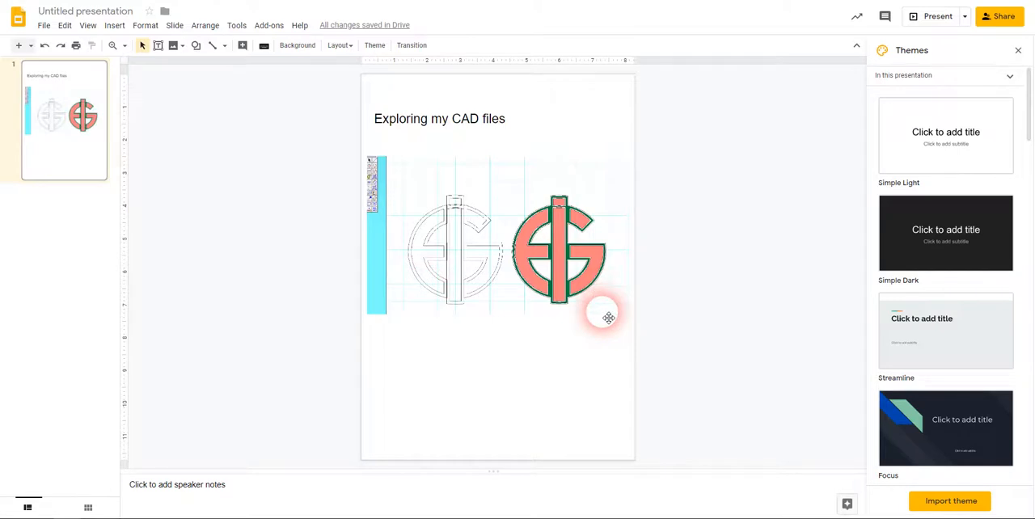
pyautogui.click(606, 315)
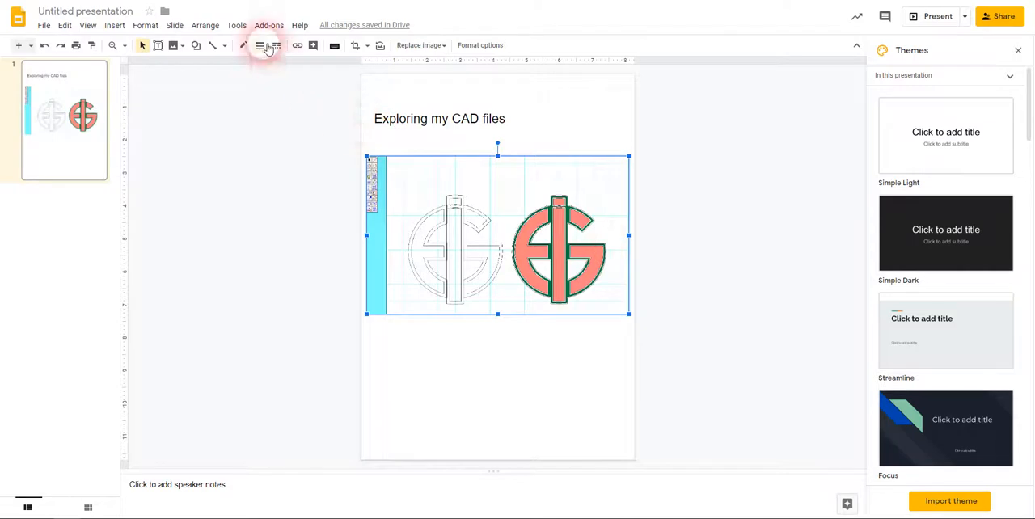
# Step: Give the snip a border weight and colour from the image toolbar
pyautogui.click(277, 45)
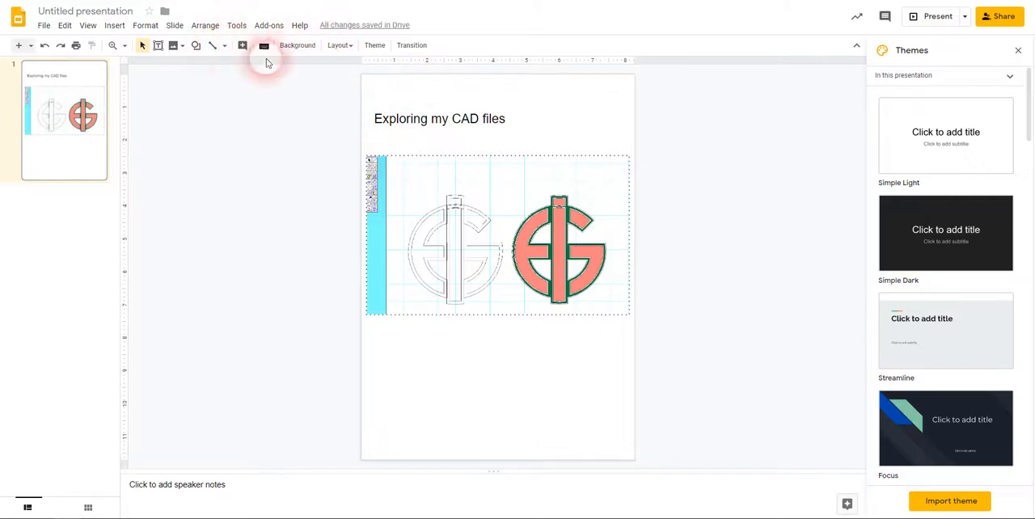
pyautogui.click(498, 235)
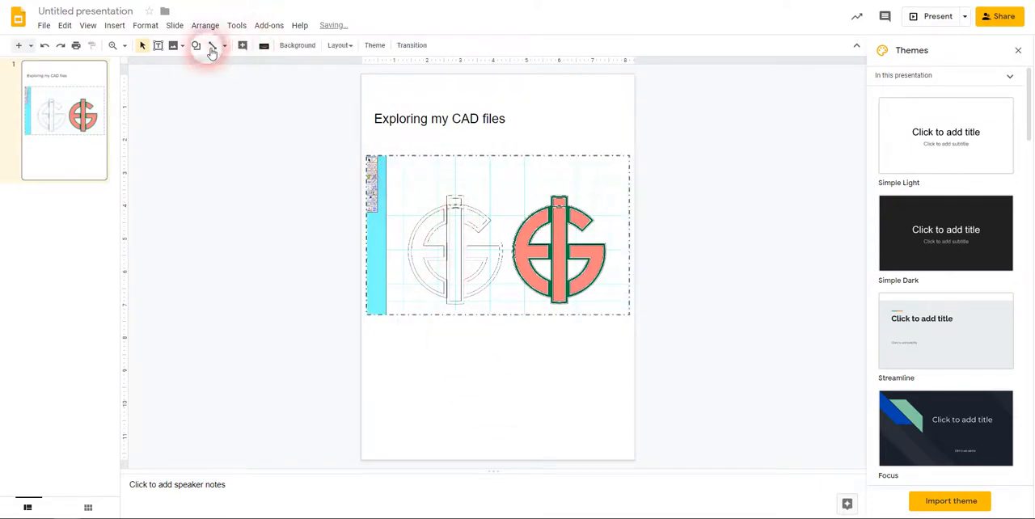
pyautogui.click(243, 46)
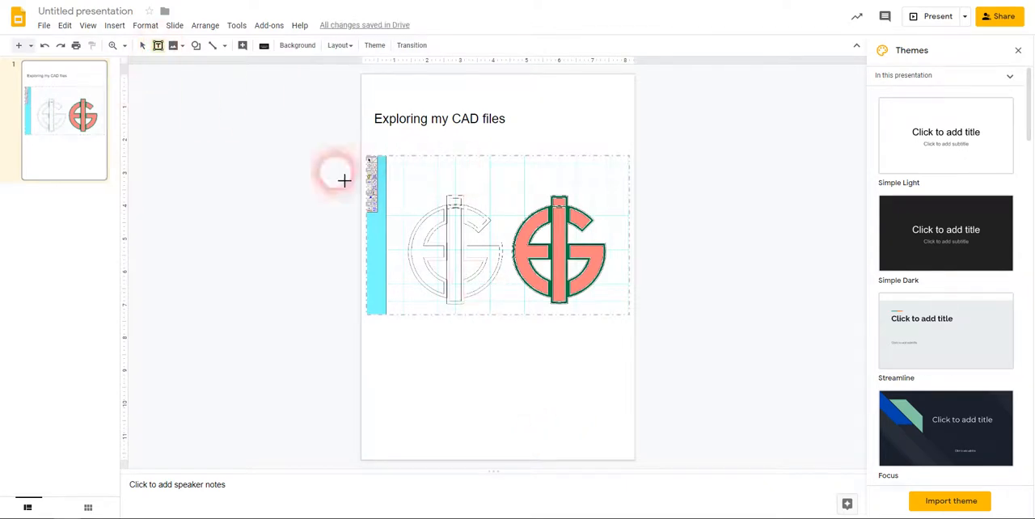
# Step: Draw a text box below the snip reading 'You can see that this line indicates...'
pyautogui.moveTo(385, 336); pyautogui.dragTo(461, 375)
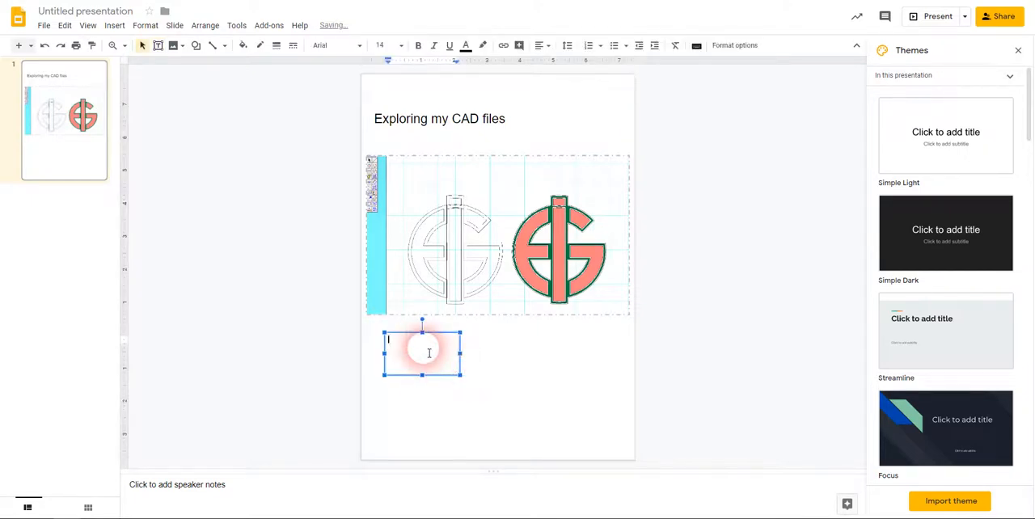
pyautogui.write('You can see that this line indicates')
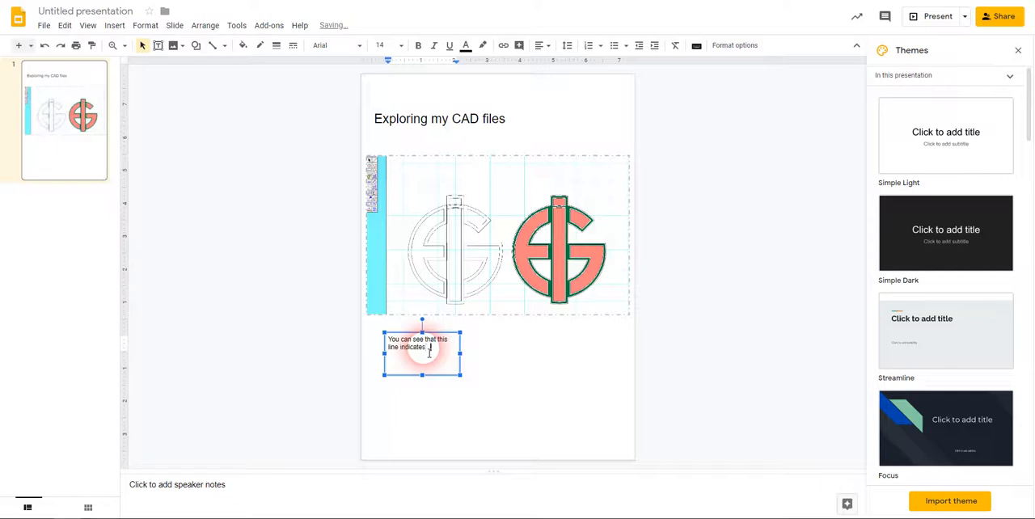
pyautogui.click(563, 400)
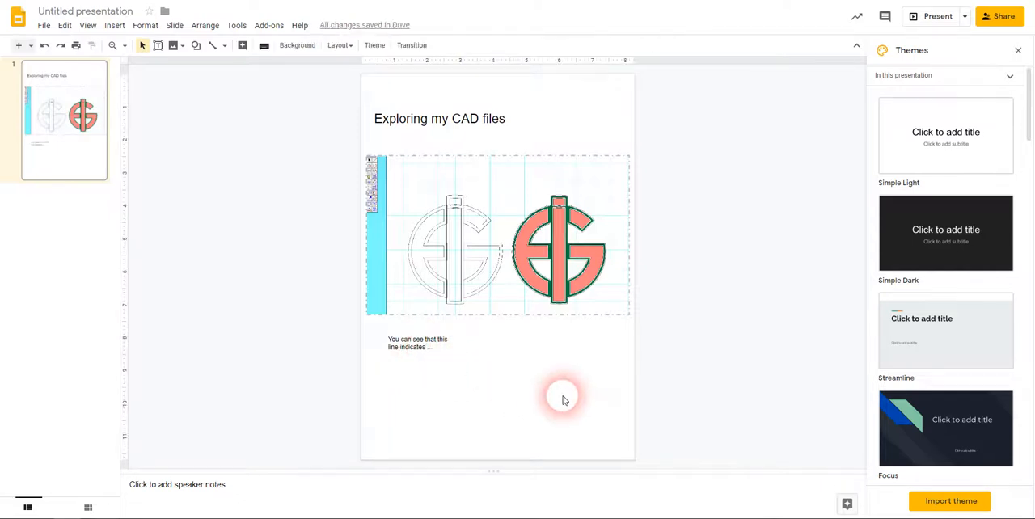
# Step: Move the annotation left under the snip, ready for a pointing line
pyautogui.click(417, 343)
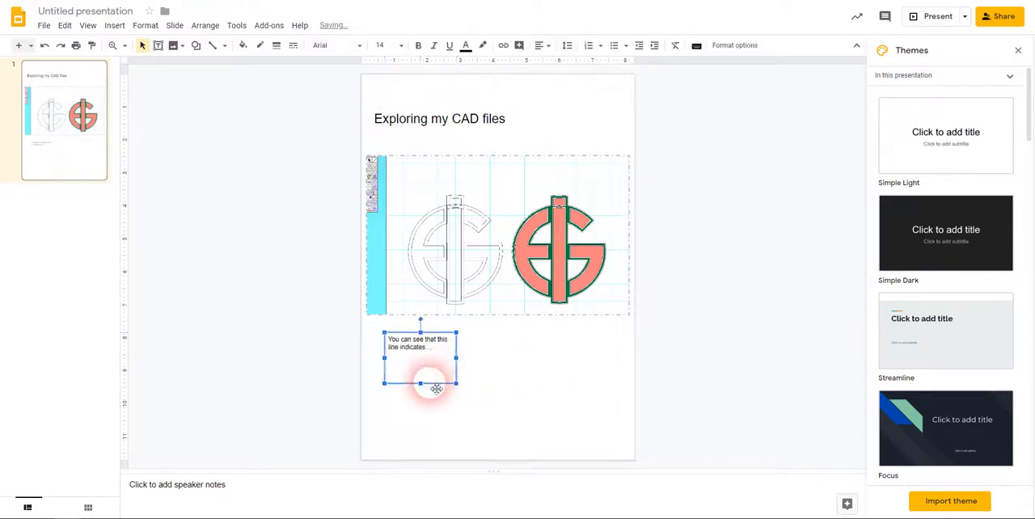
pyautogui.moveTo(435, 388); pyautogui.dragTo(406, 327)
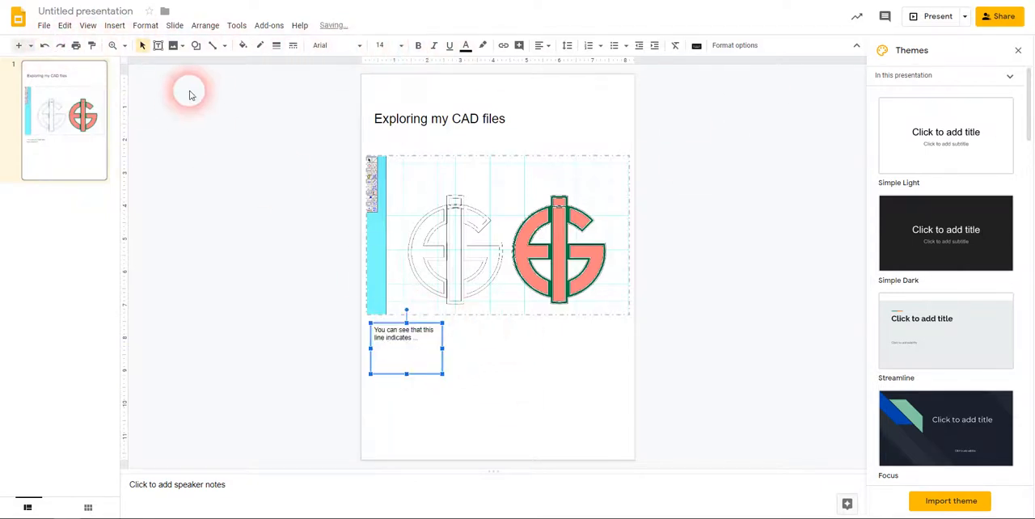
pyautogui.click(225, 45)
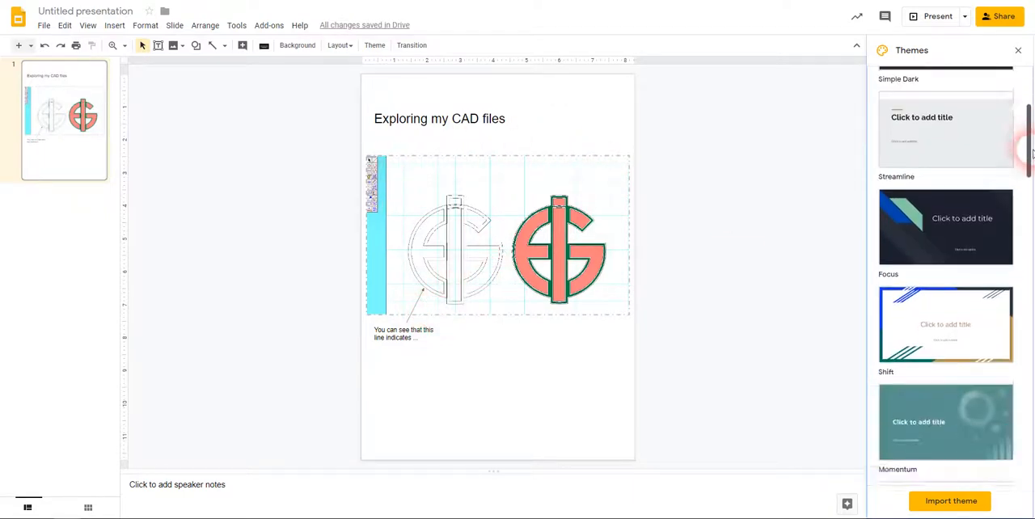
# Step: Scroll the Themes panel and apply a coloured theme to the presentation
pyautogui.scroll(-3)
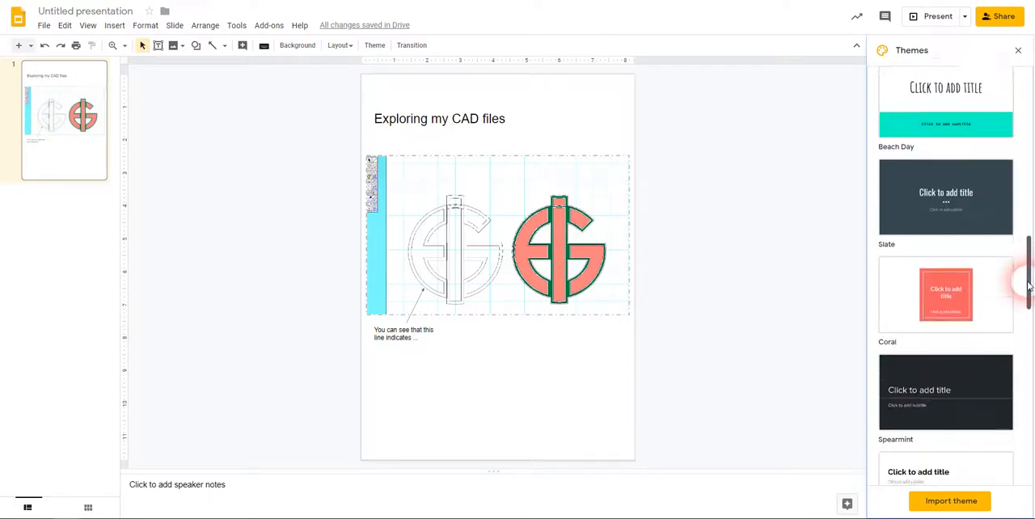
pyautogui.scroll(-3)
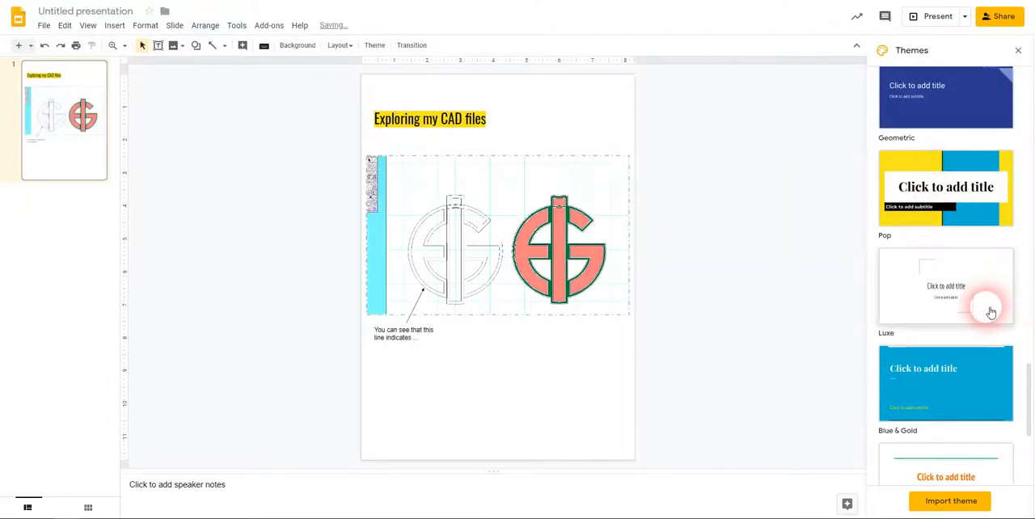
pyautogui.click(944, 284)
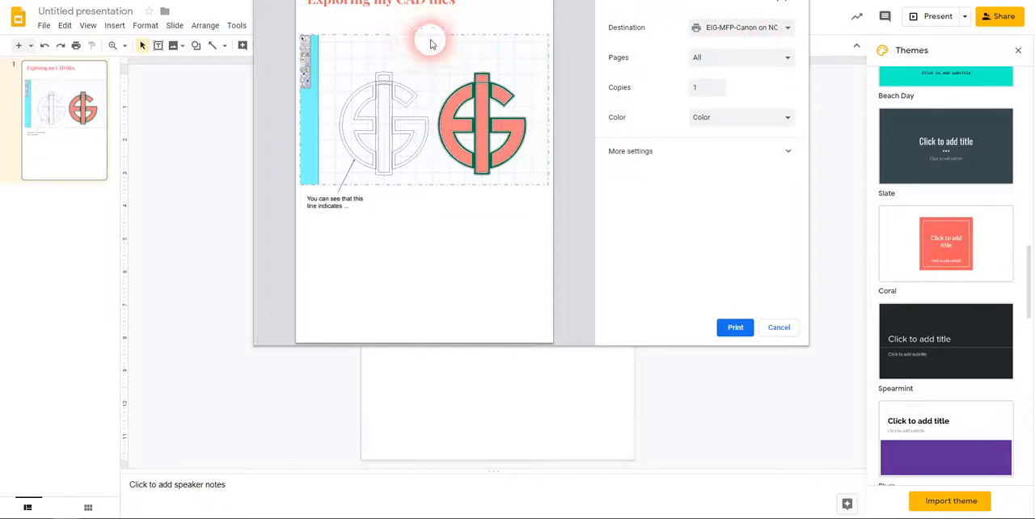
pyautogui.moveTo(390, 218)
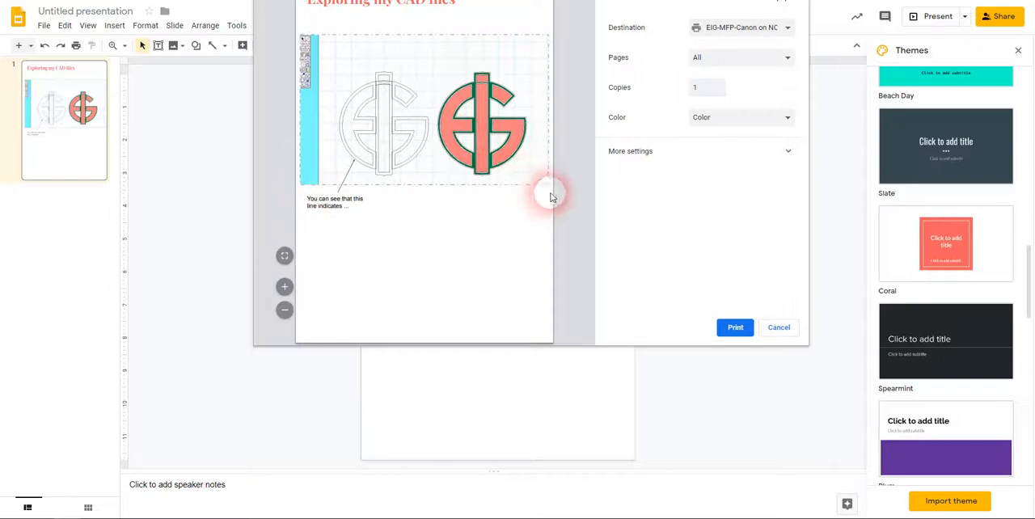
pyautogui.moveTo(316, 338)
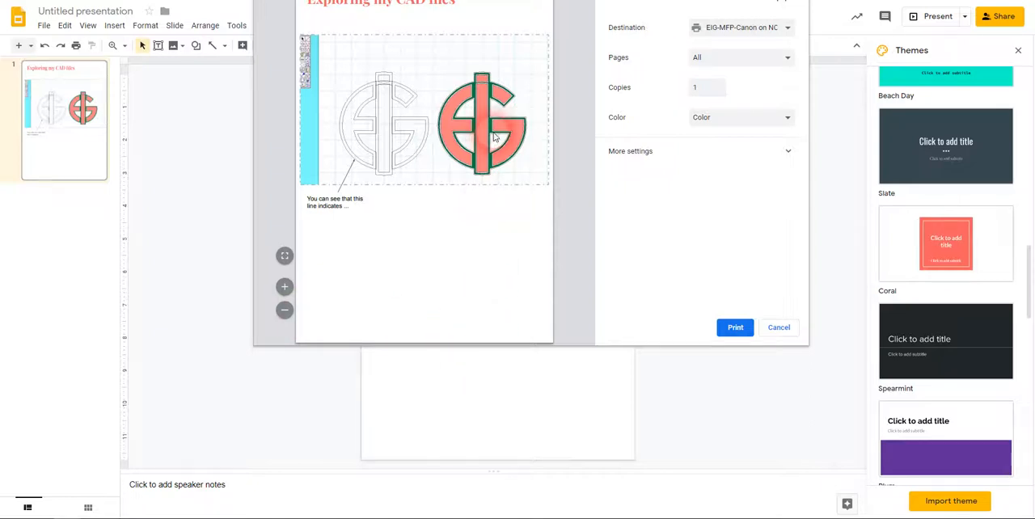
pyautogui.moveTo(562, 48)
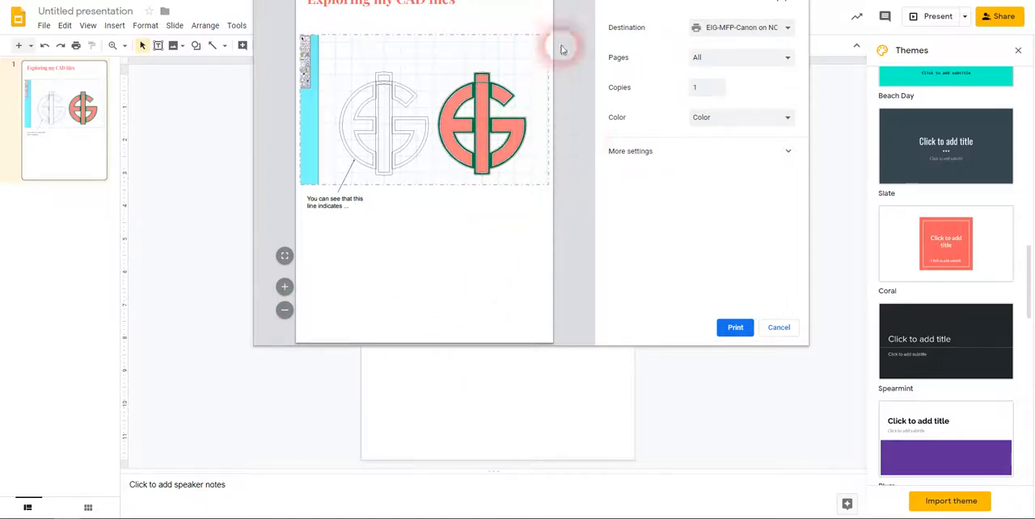
pyautogui.moveTo(553, 149)
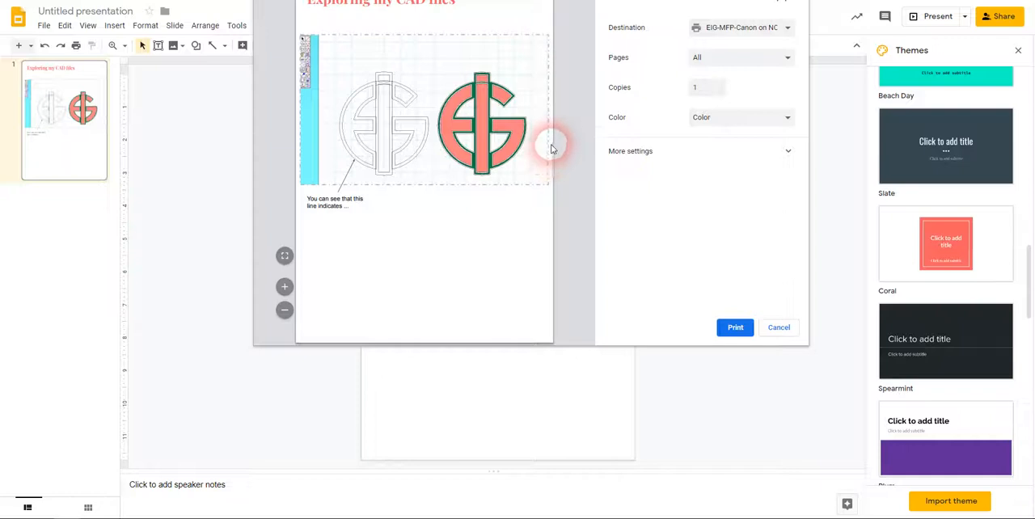